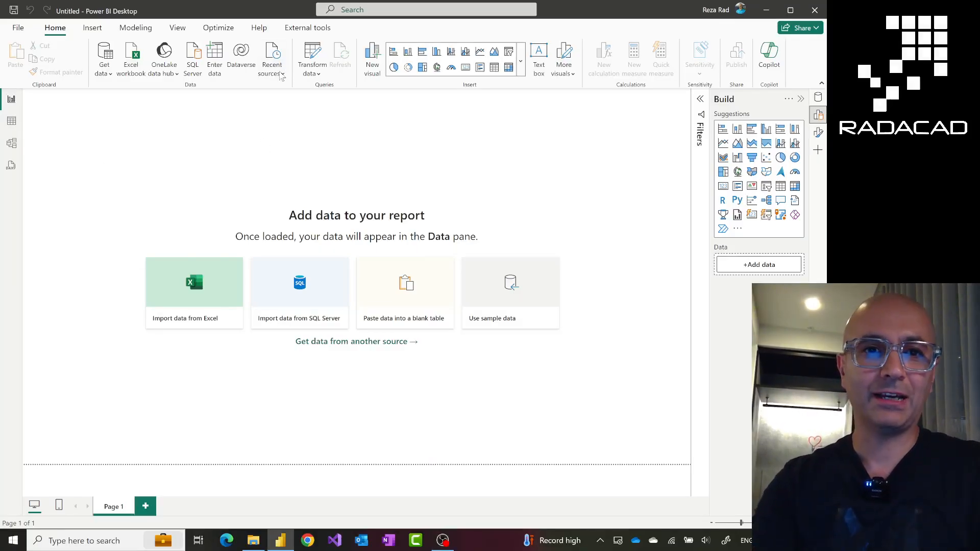
mouse_move(273, 56)
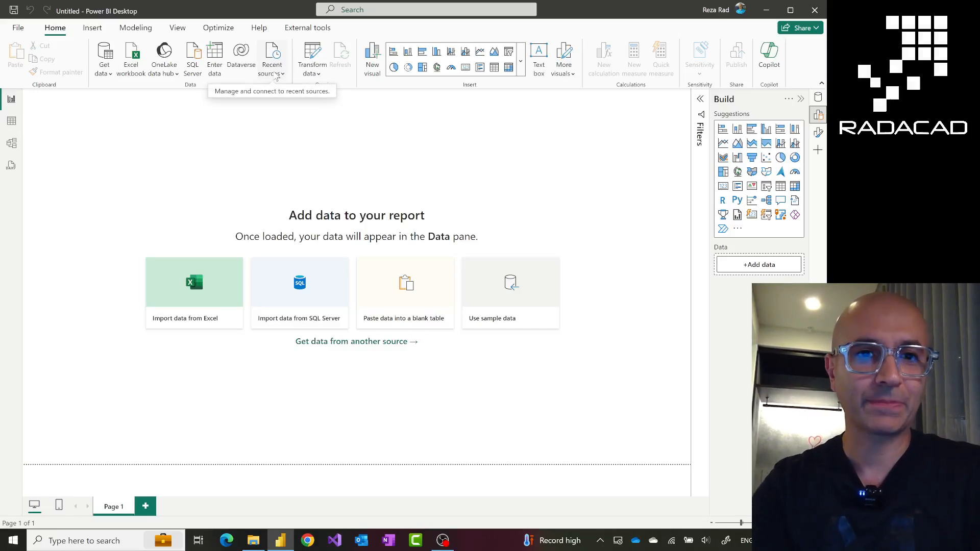
Reopen dates.csv from Recent sources to preview its Dates column of three January 2024 values.
left_click(272, 59)
type("z")
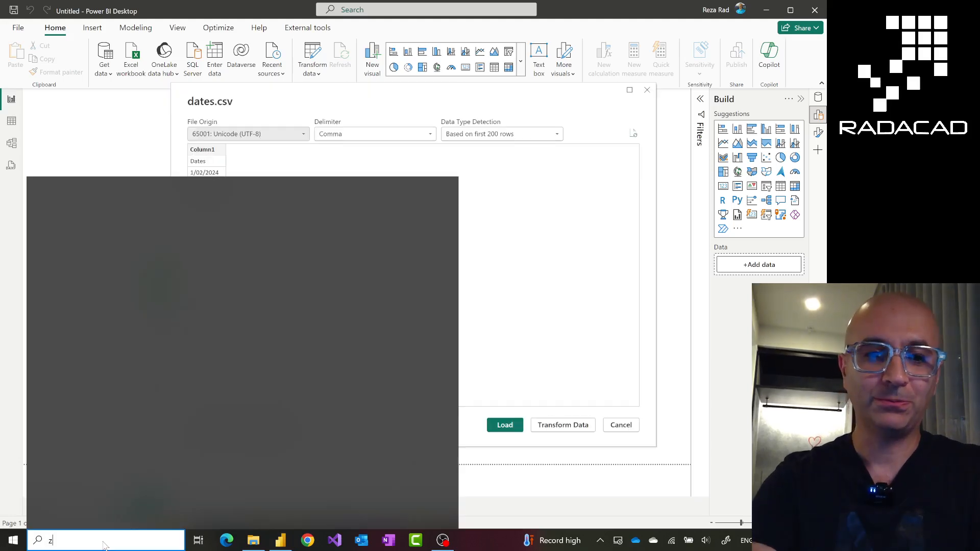
type("oomit")
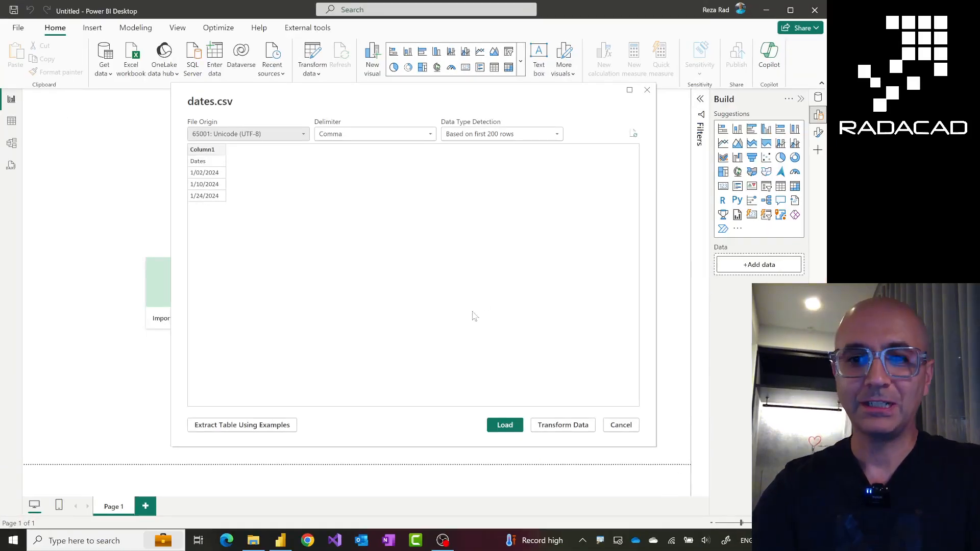
mouse_move(562, 426)
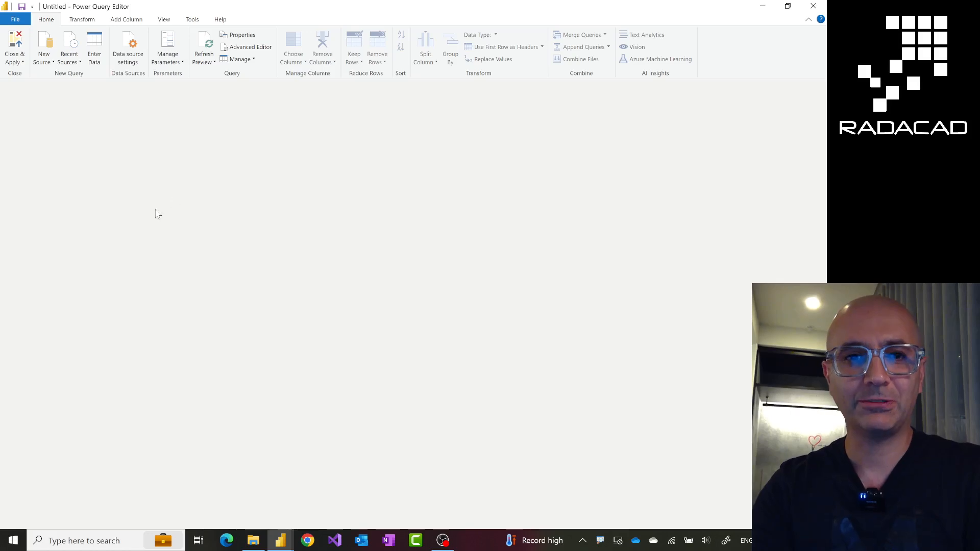
mouse_move(393, 479)
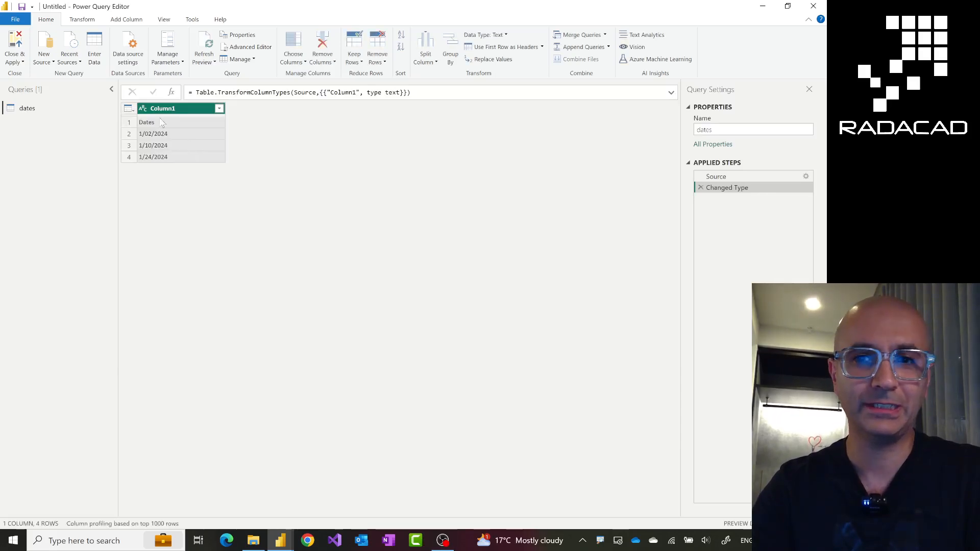
Promote the dates query's first row to headers so the column is named Dates.
left_click(81, 19)
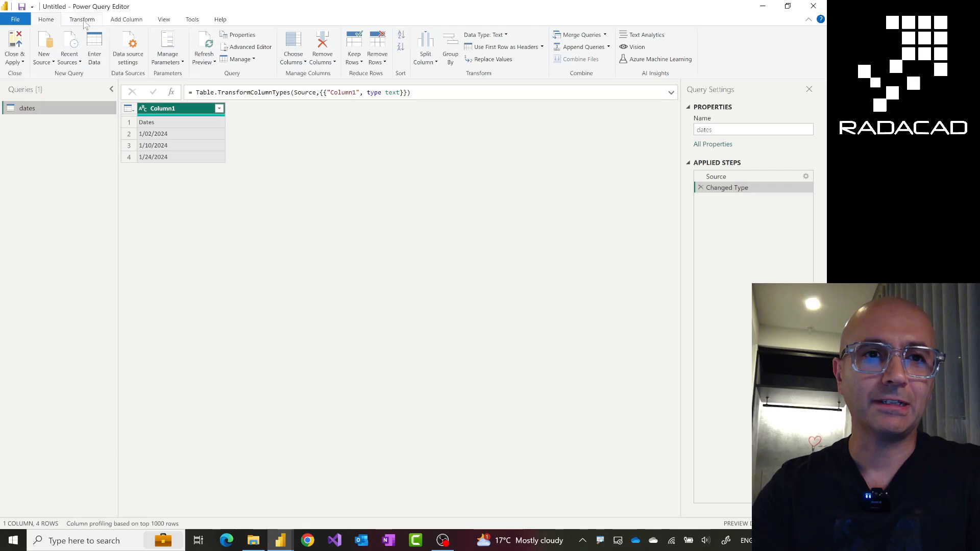
left_click(81, 18)
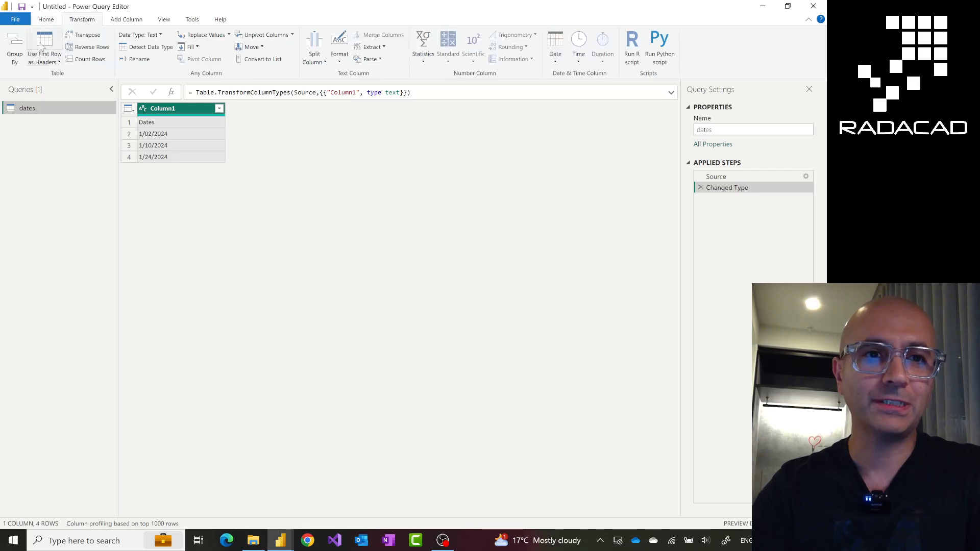
left_click(44, 55)
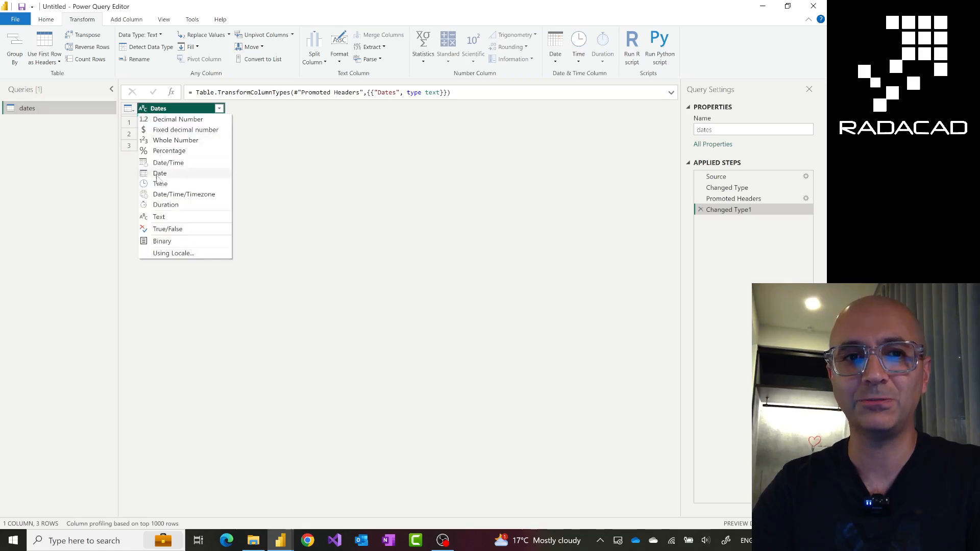
Retype Dates as Date, replacing the current step, and inspect the 1/24/2024 error.
left_click(159, 173)
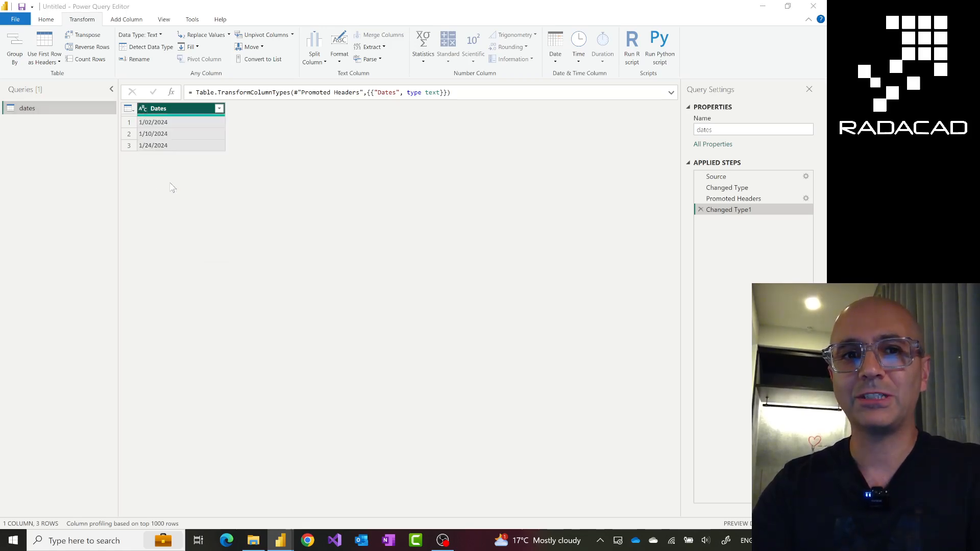
left_click(141, 34)
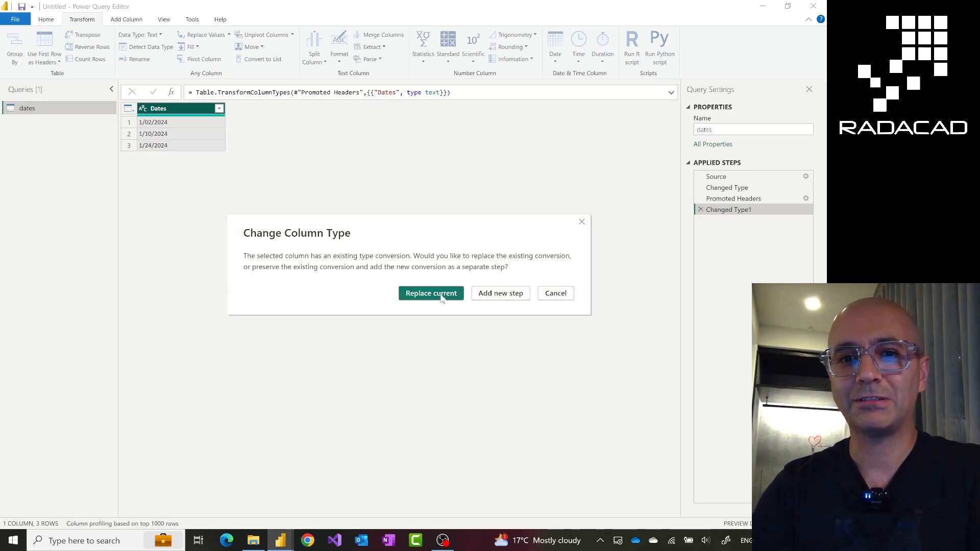
left_click(431, 293)
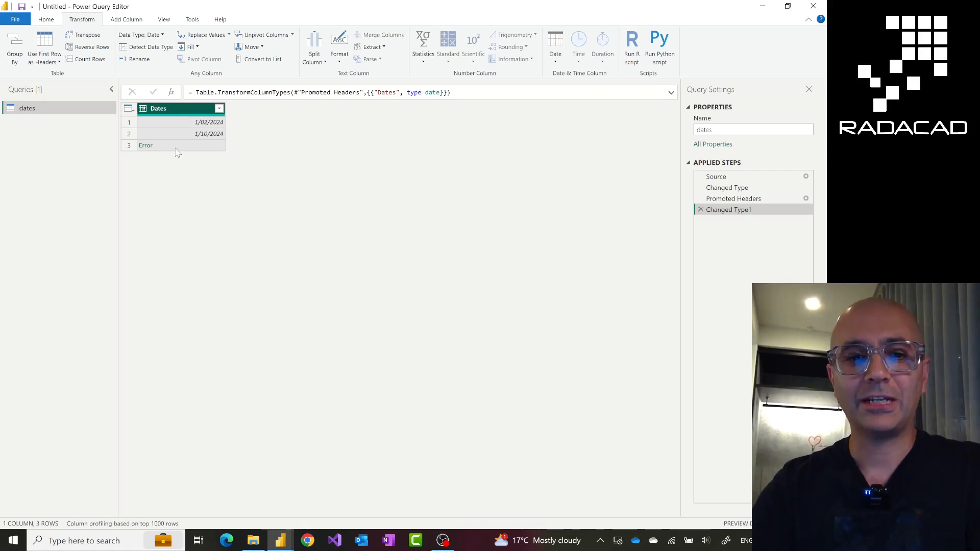
left_click(146, 145)
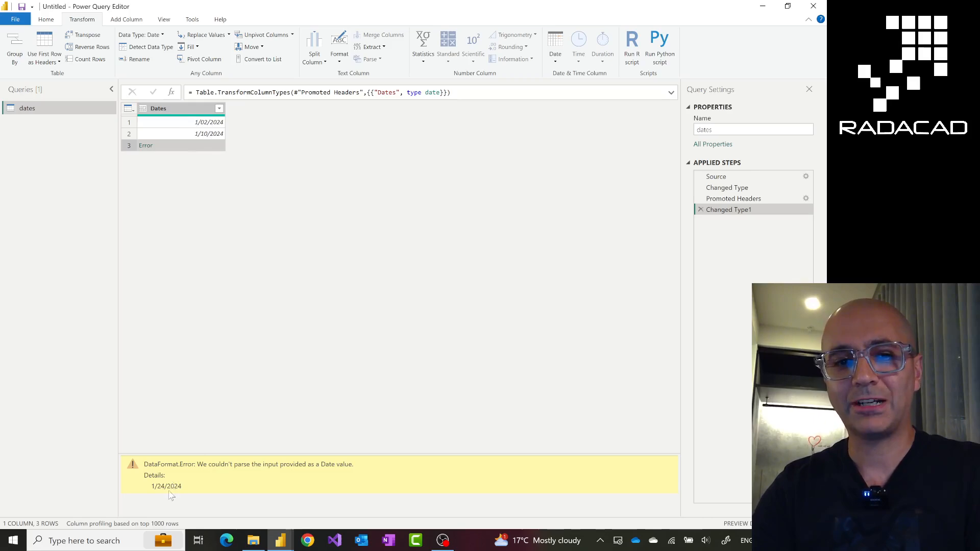
mouse_move(193, 501)
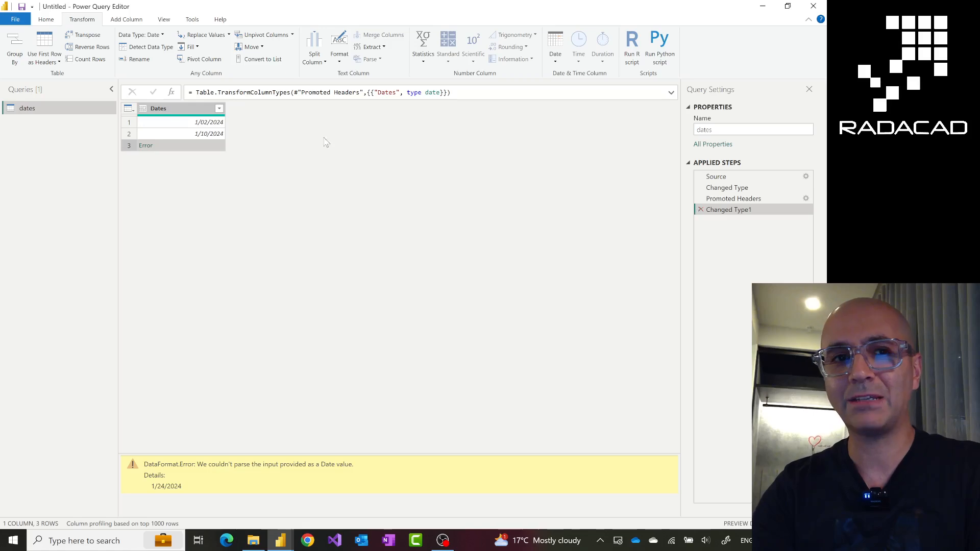
mouse_move(312, 145)
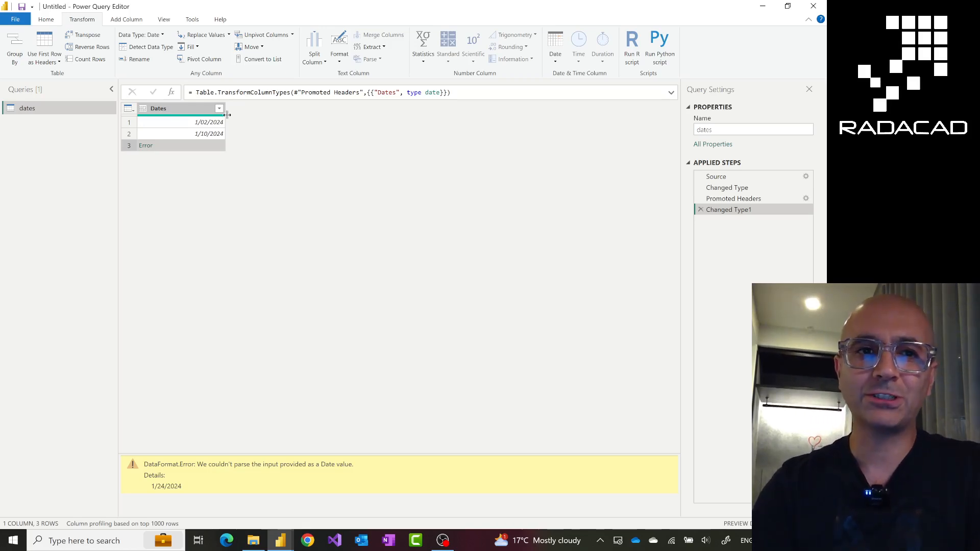
left_click(45, 19)
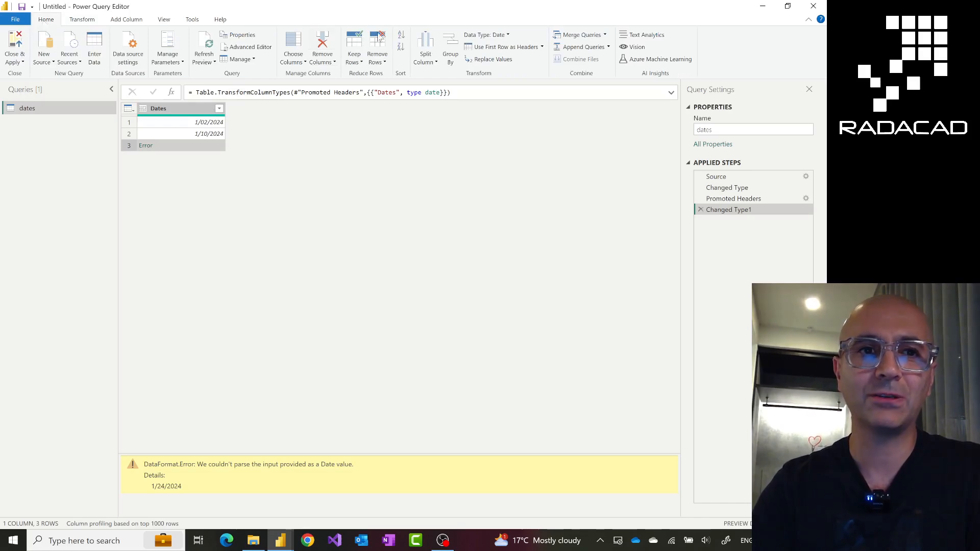
left_click(14, 19)
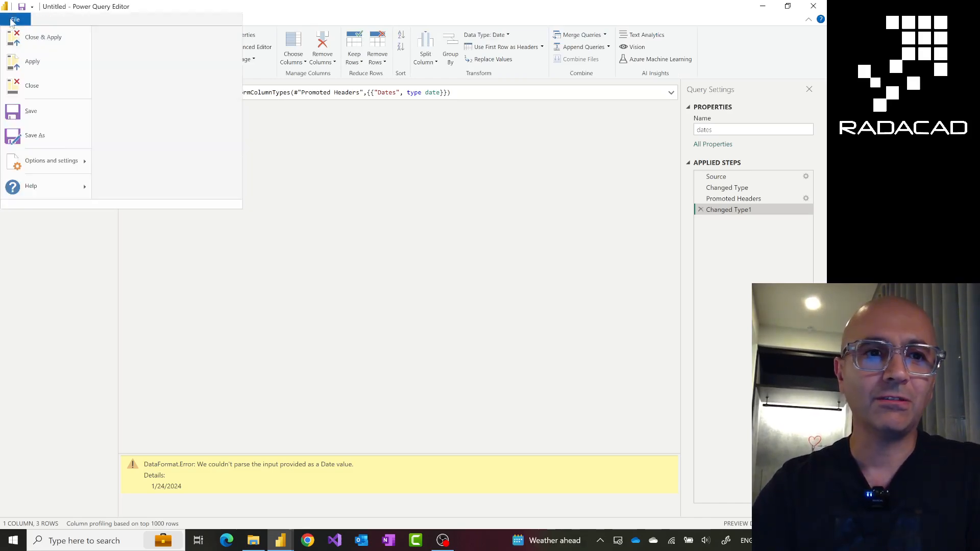
left_click(51, 161)
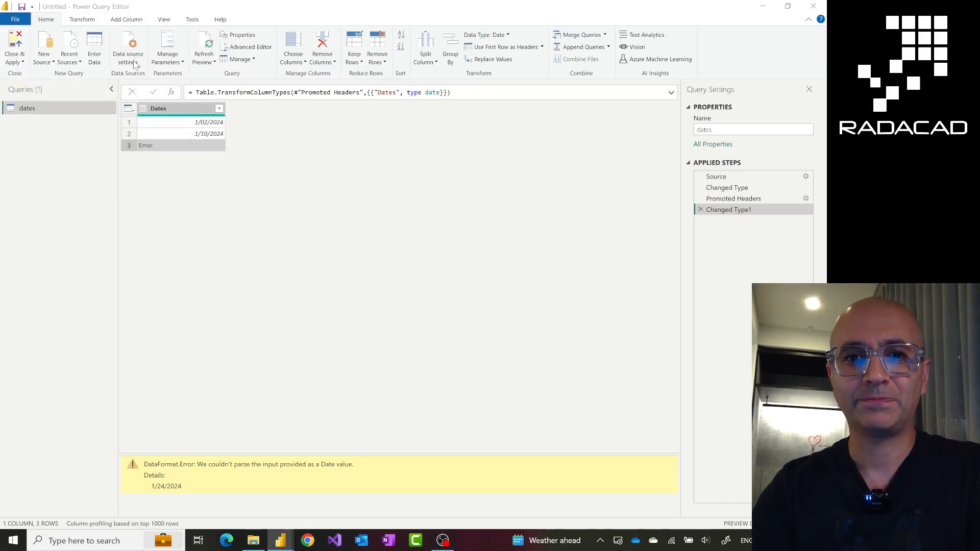
mouse_move(263, 286)
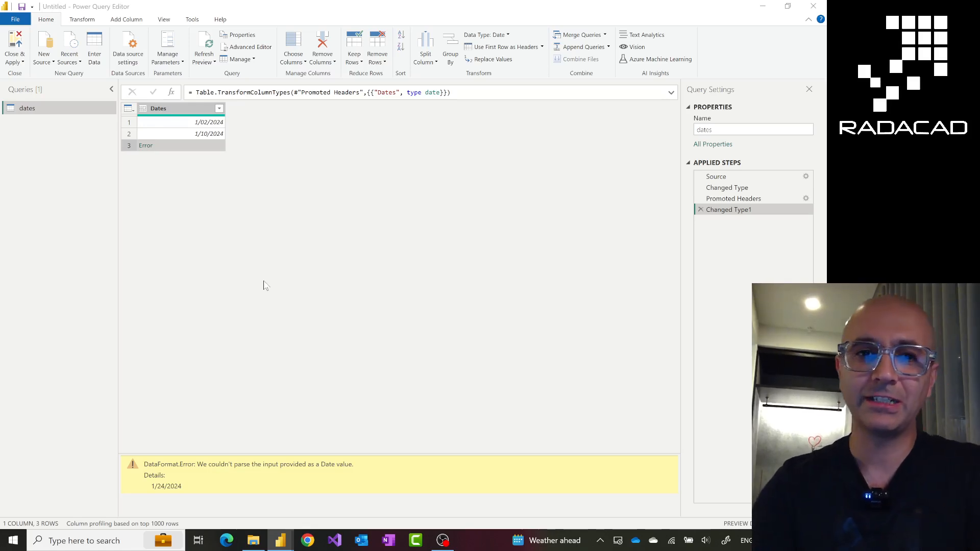
mouse_move(369, 337)
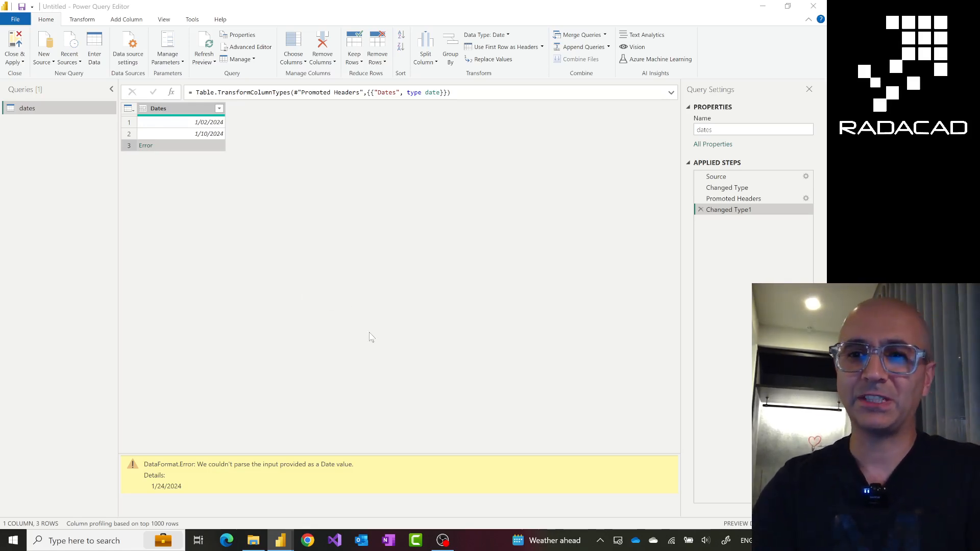
mouse_move(381, 365)
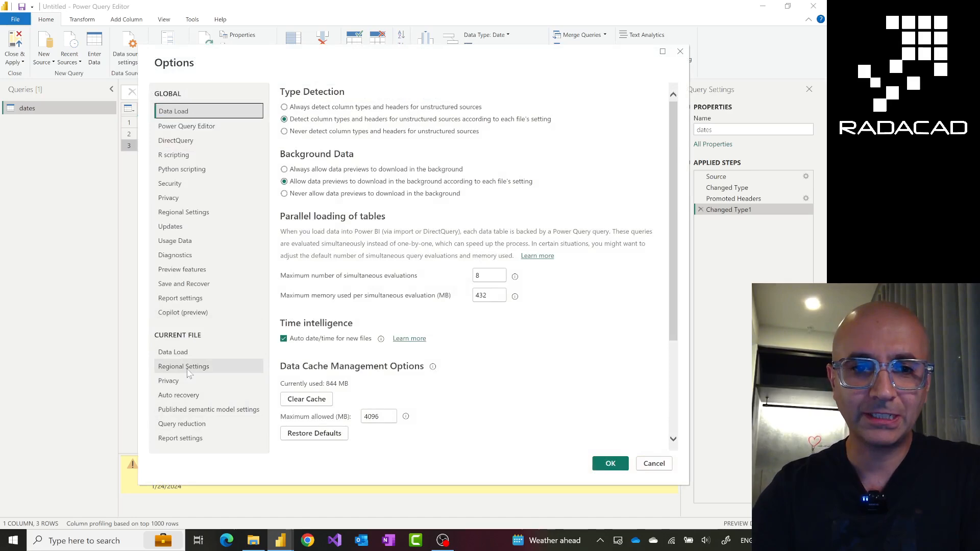
left_click(183, 365)
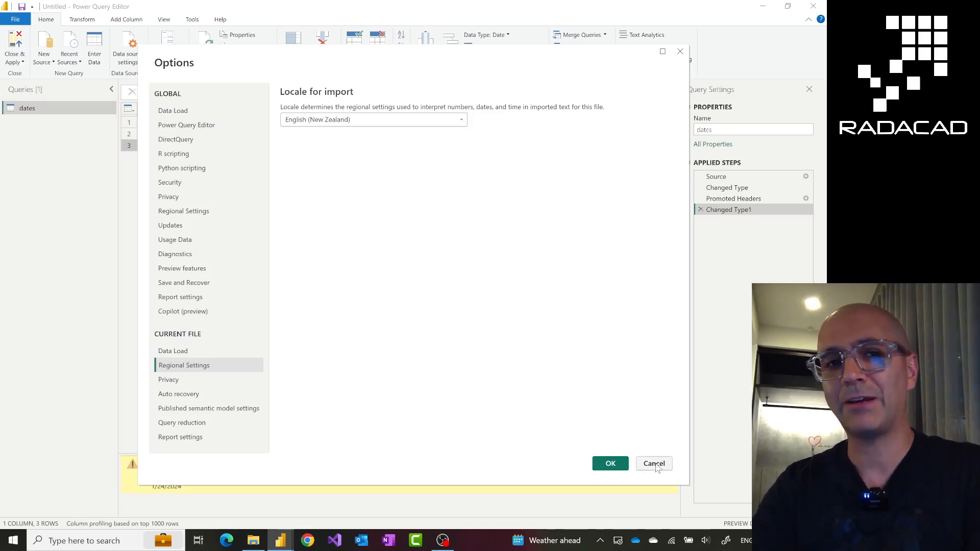
left_click(654, 464)
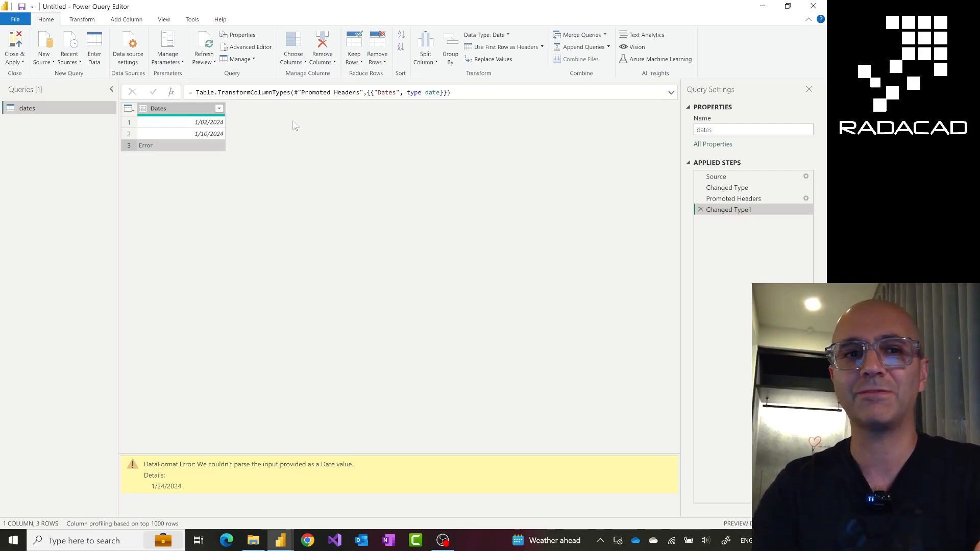
Delete the Changed Type1 step so Dates shows three error-free text values.
right_click(27, 108)
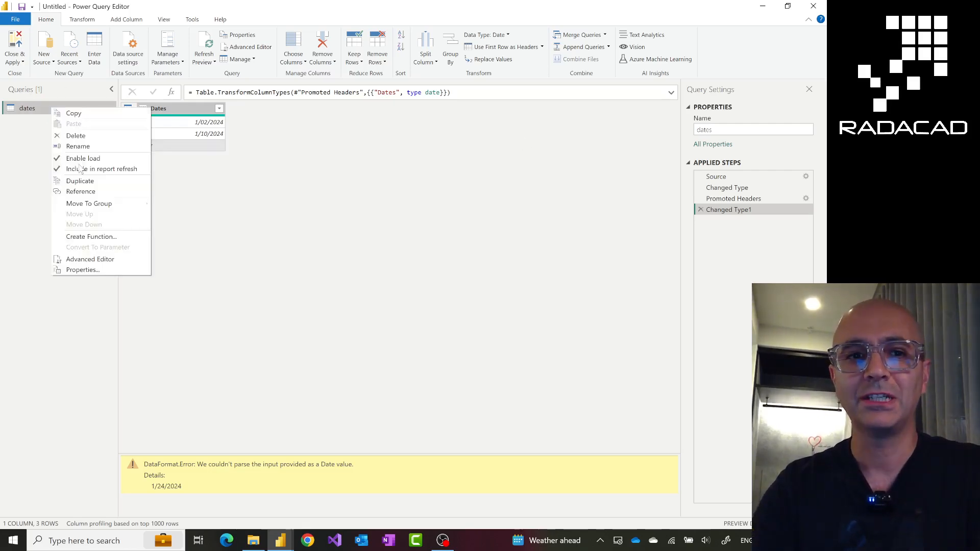
left_click(290, 230)
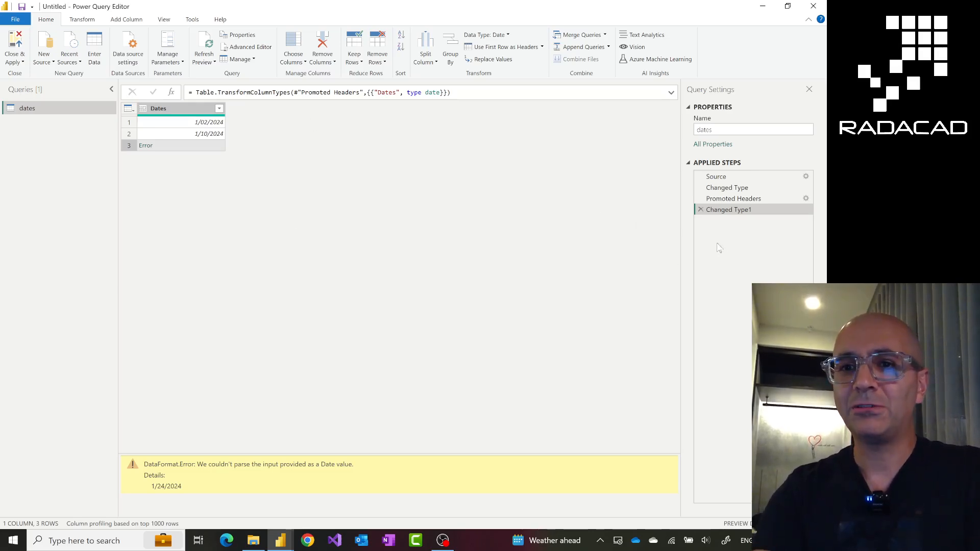
left_click(729, 210)
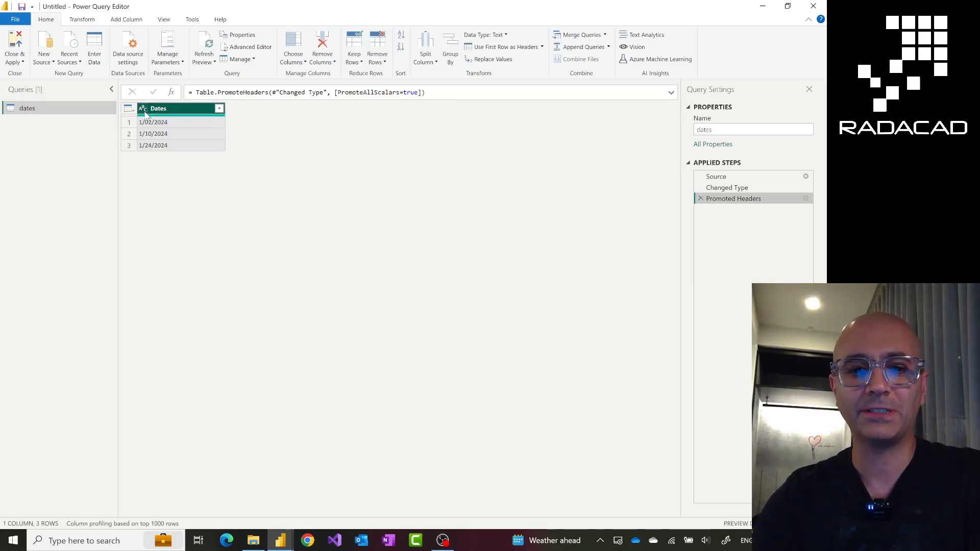
left_click(142, 108)
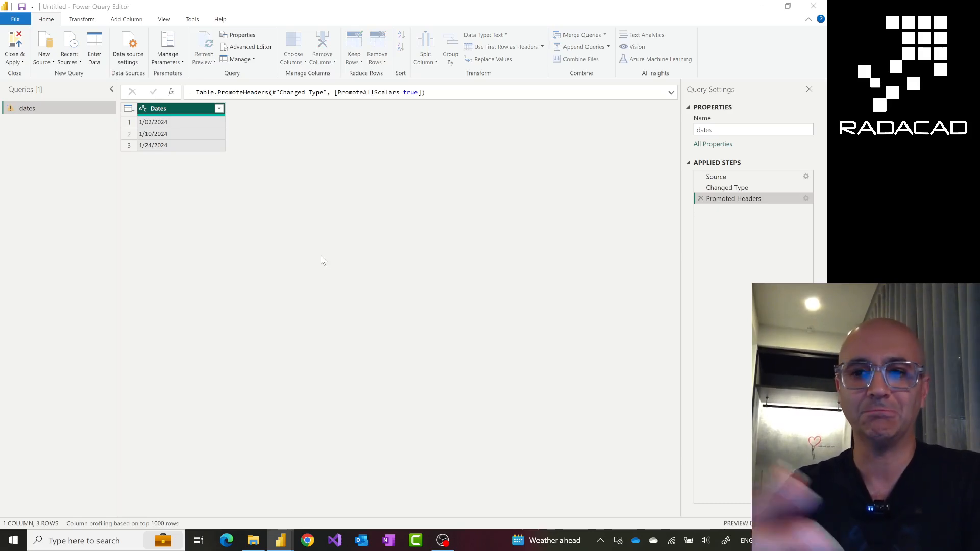
mouse_move(320, 267)
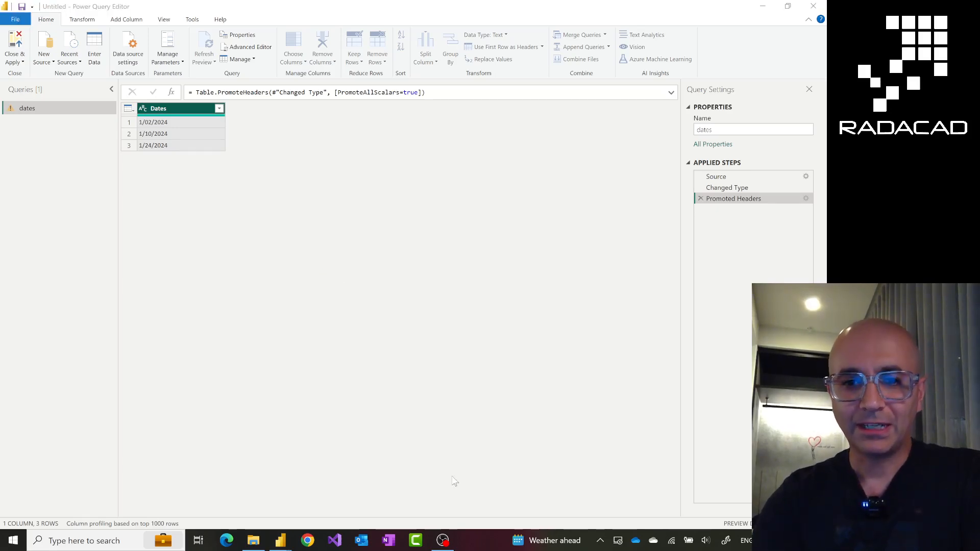
mouse_move(255, 491)
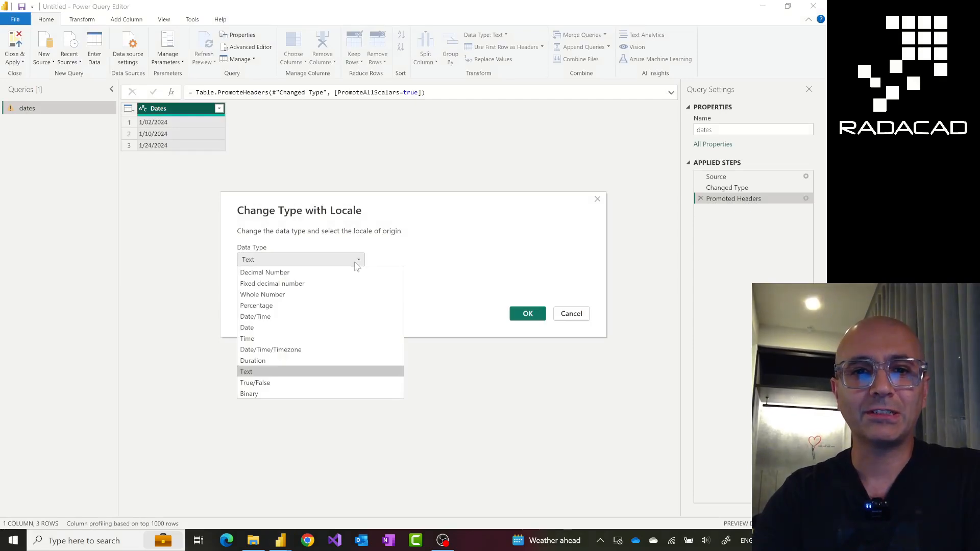
mouse_move(247, 327)
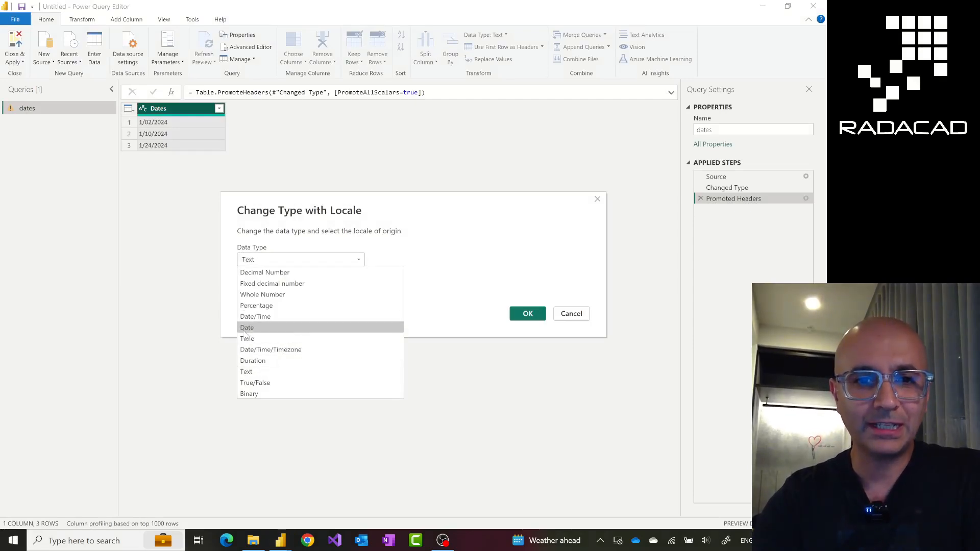
Set the locale type change for Dates to Date with English (United States).
left_click(246, 327)
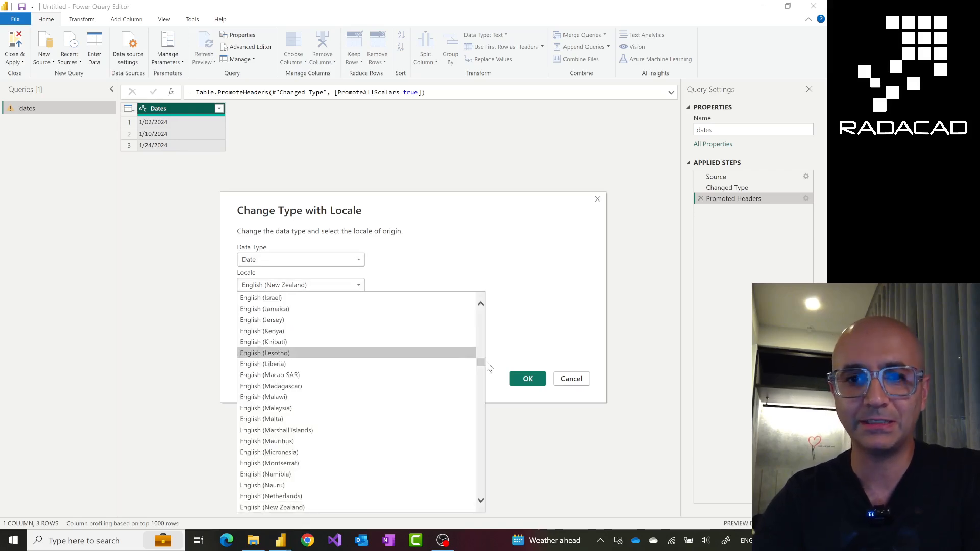
scroll("down", 3)
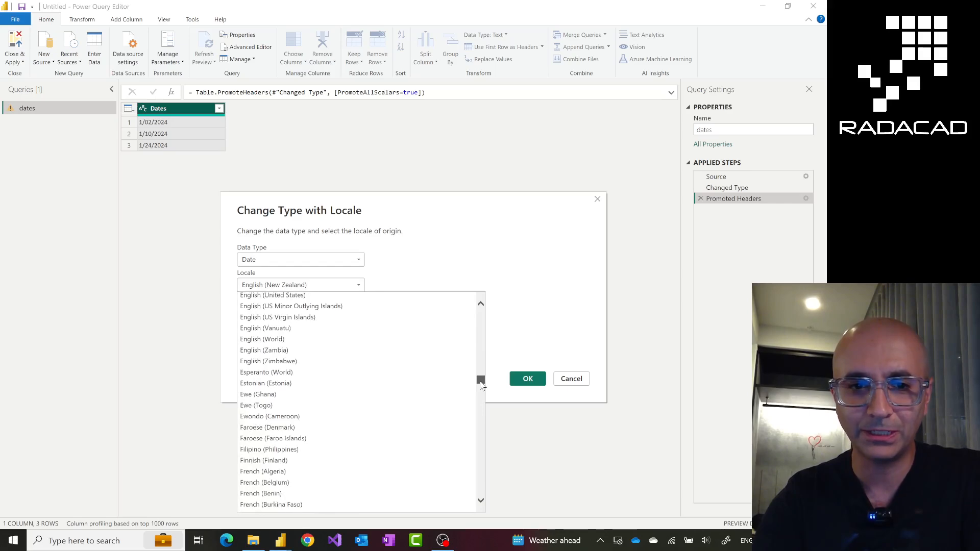
scroll("down", 3)
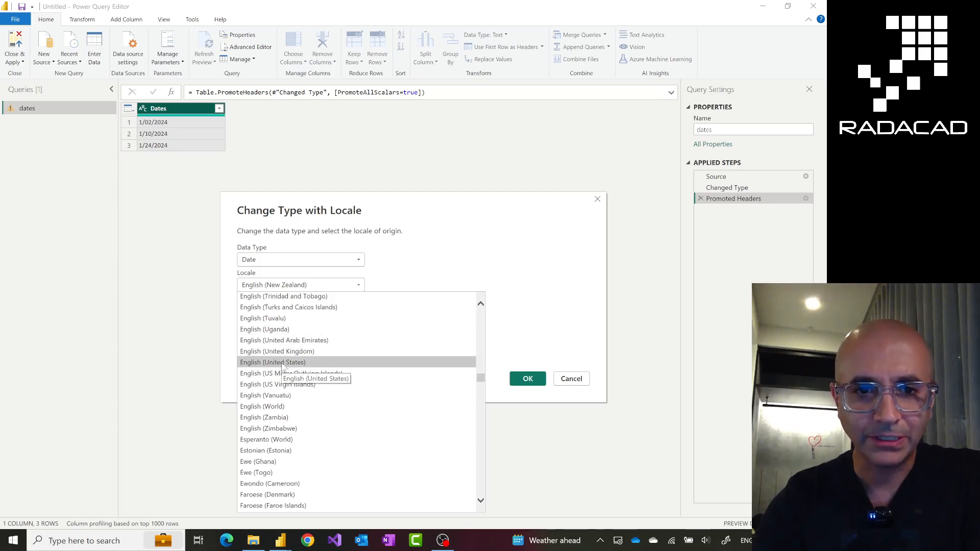
left_click(273, 363)
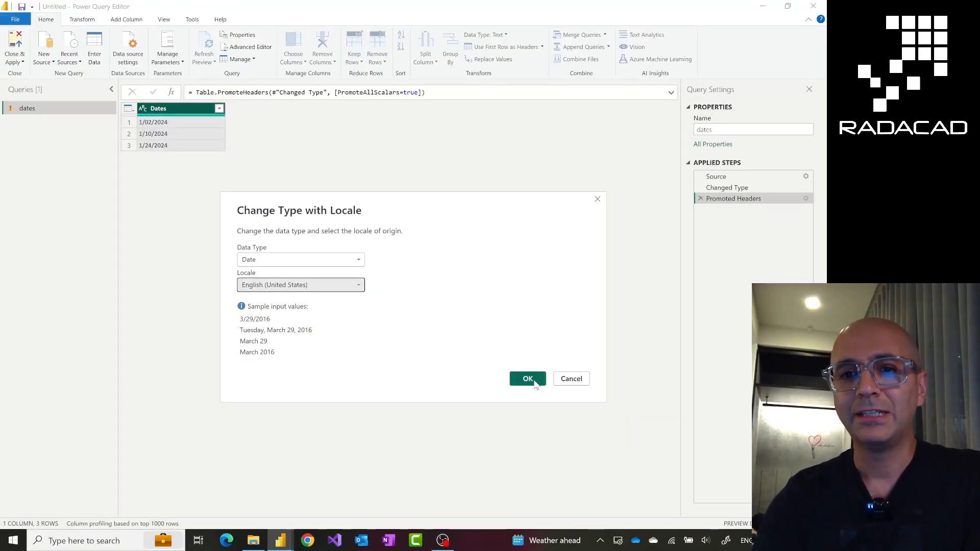
Confirm the Date type with en-US locale so all three dates parse without errors.
left_click(527, 378)
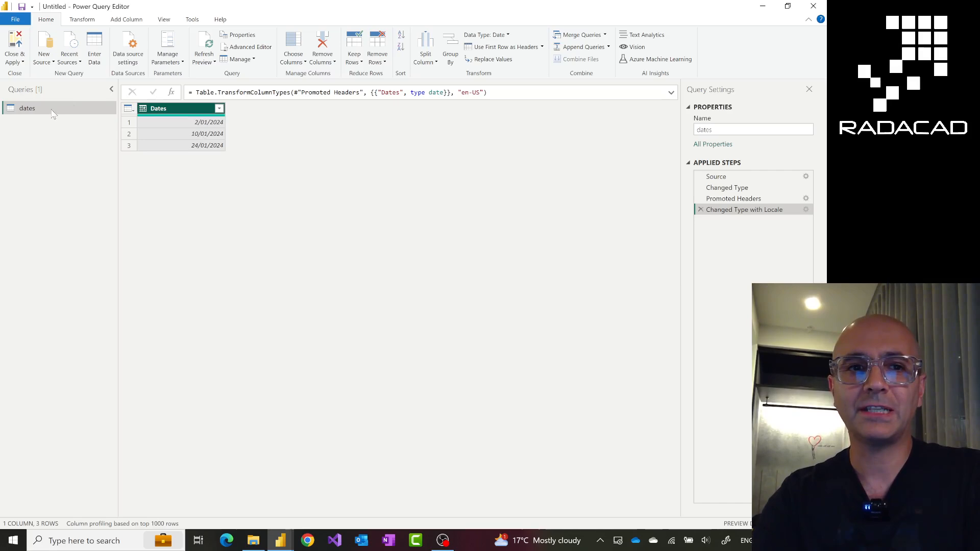
right_click(27, 108)
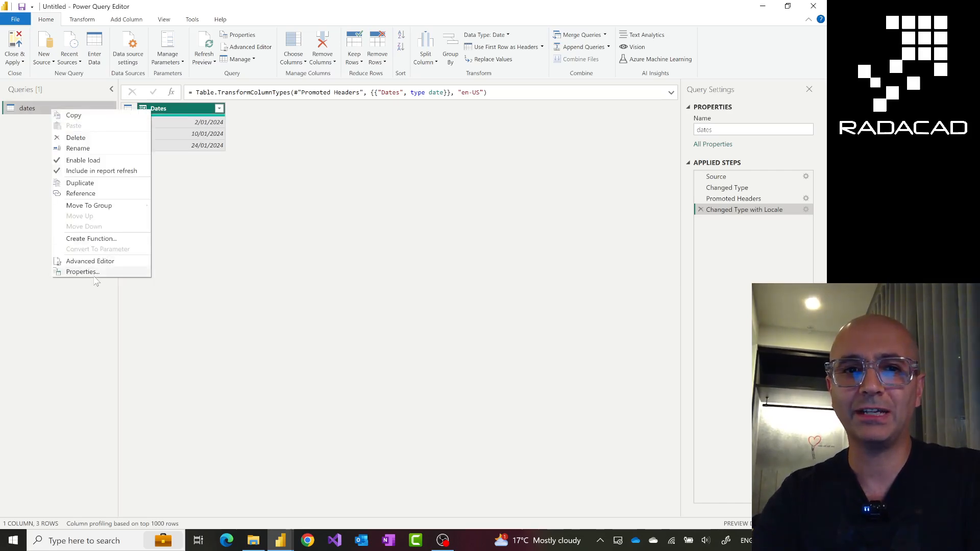
left_click(90, 261)
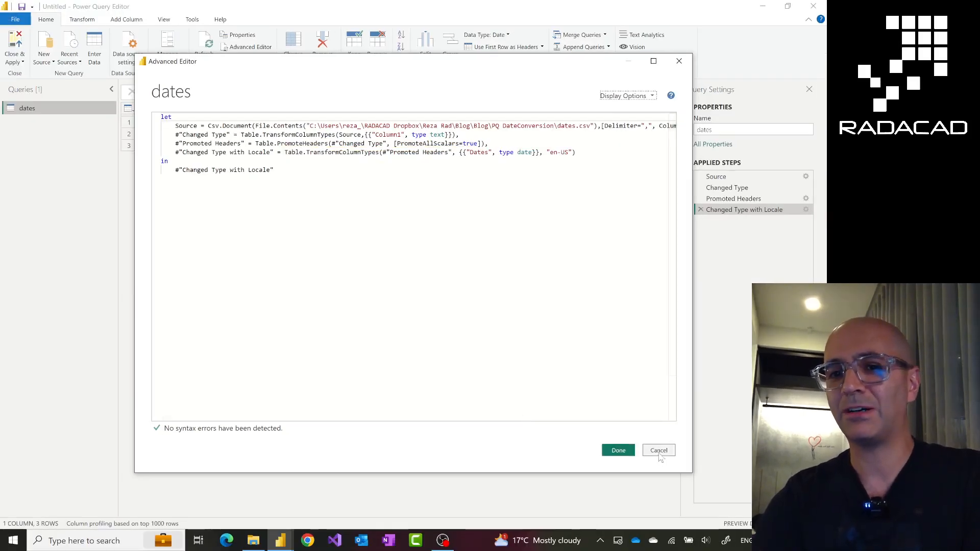
left_click(658, 450)
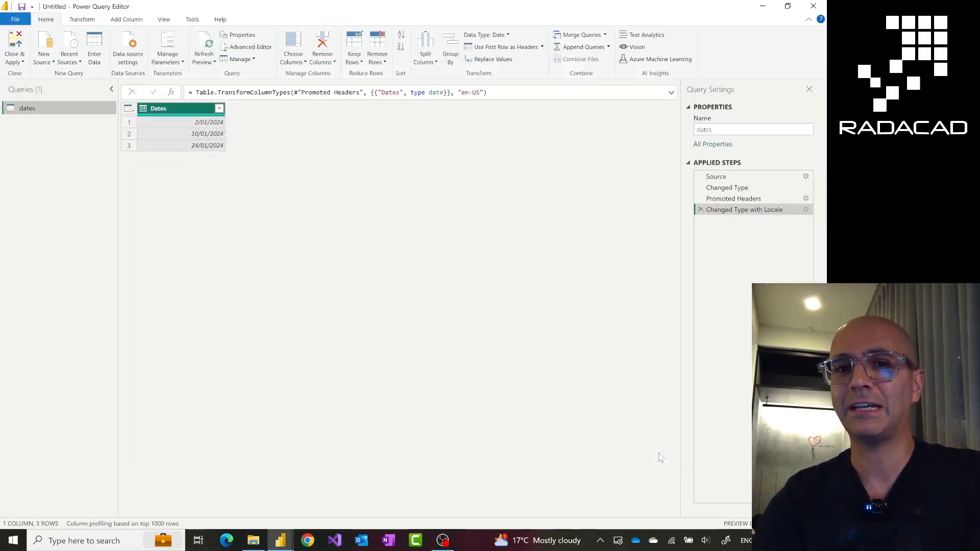